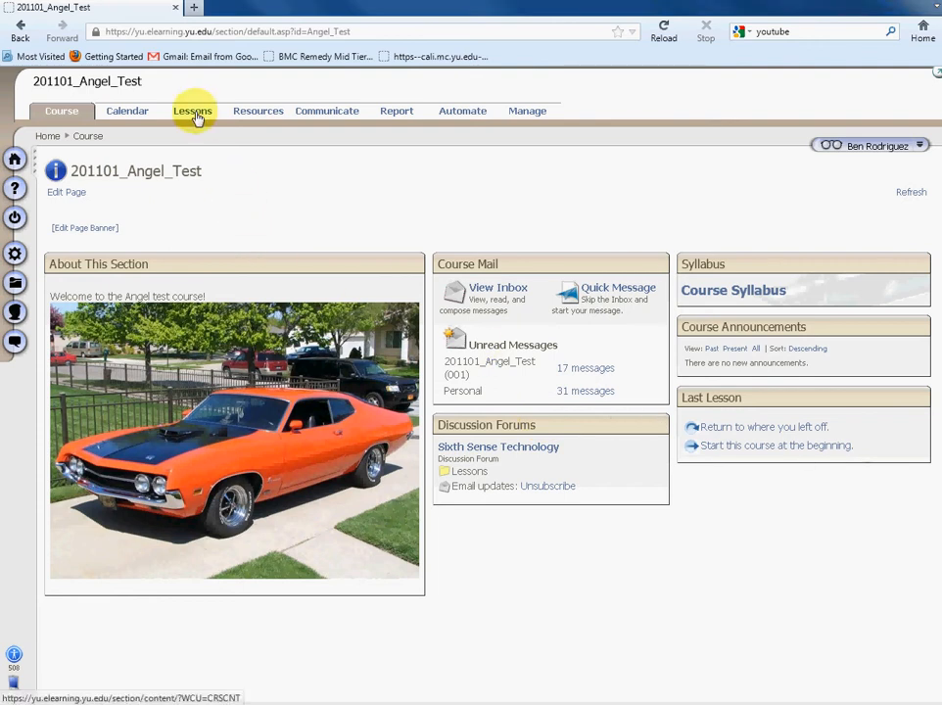
Step: Go to the course Lessons list and start Add Content to see the available item types
click(192, 109)
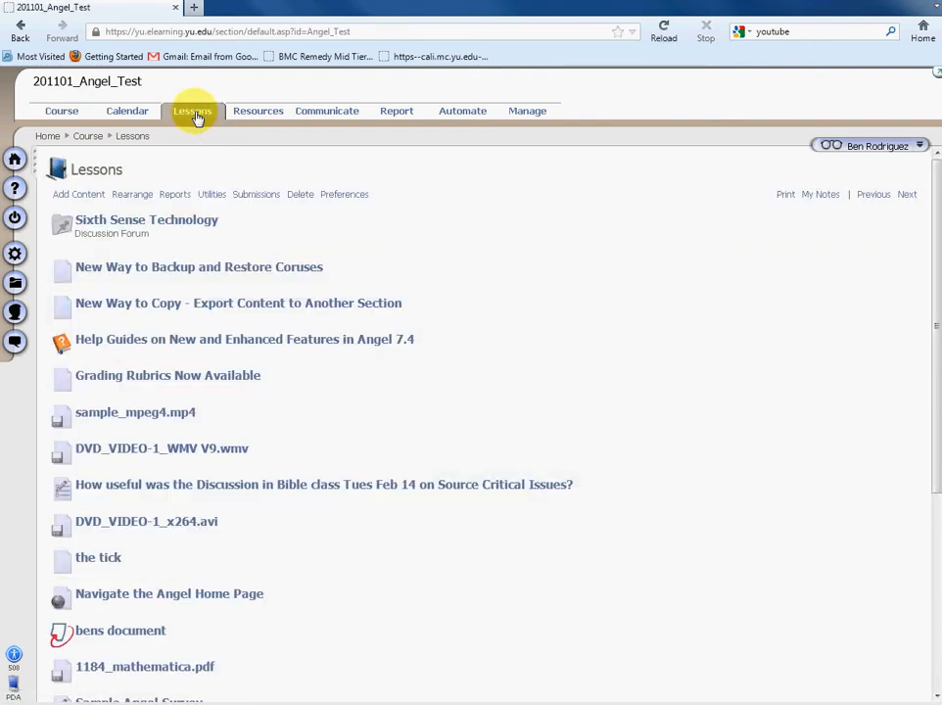
mouse_move(215, 178)
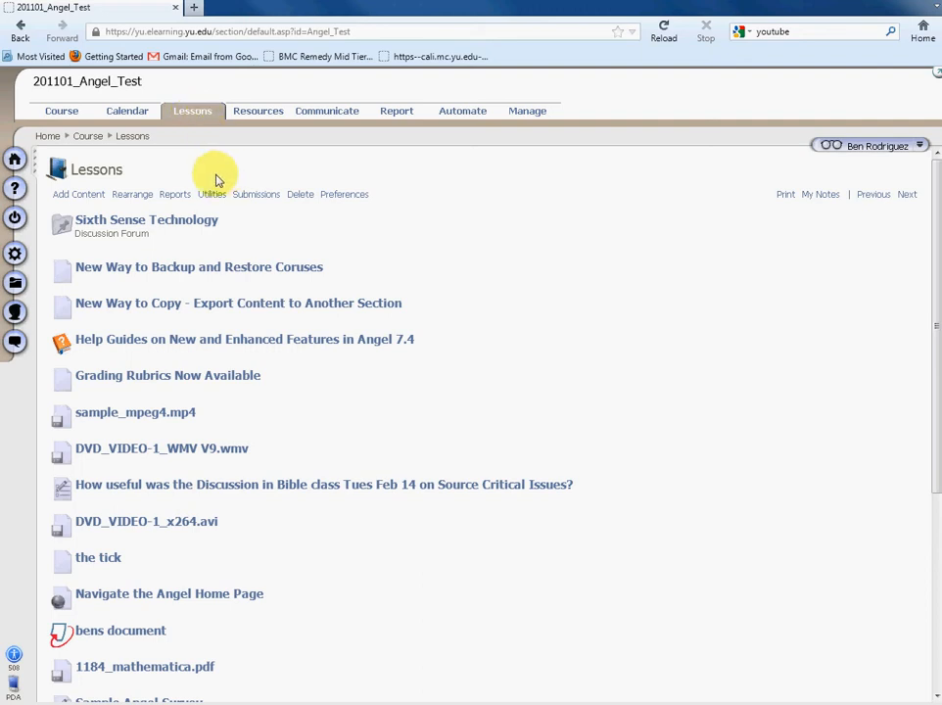
mouse_move(192, 110)
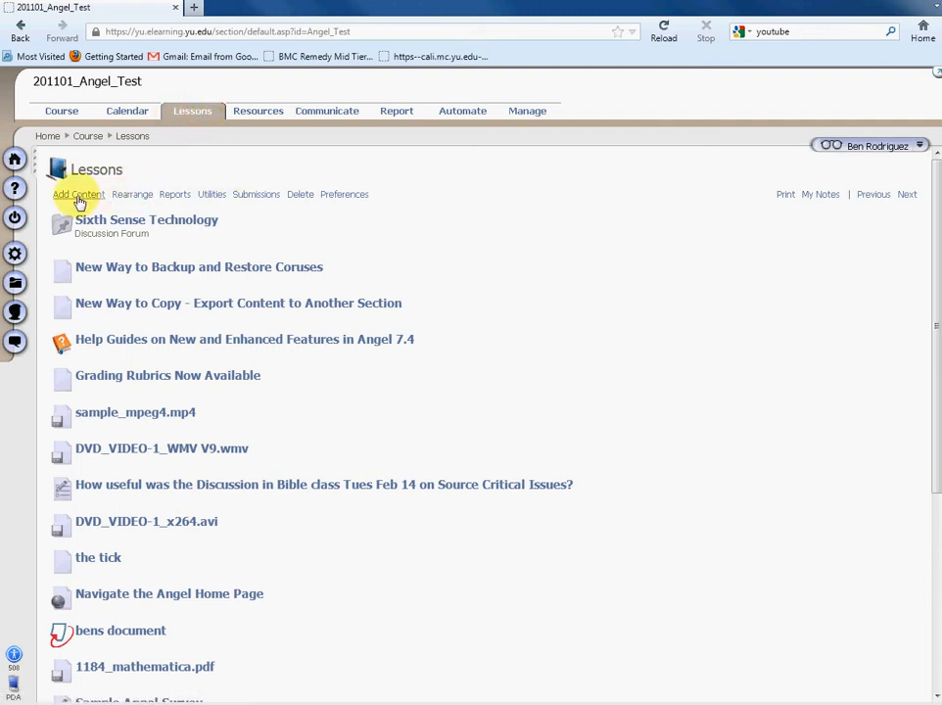
click(79, 194)
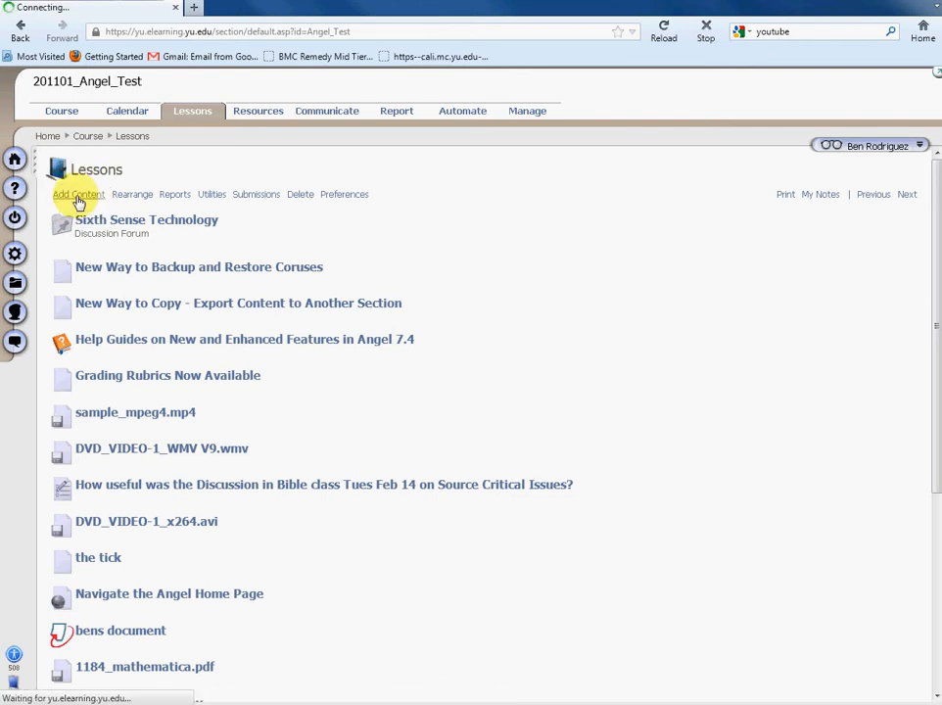
click(79, 194)
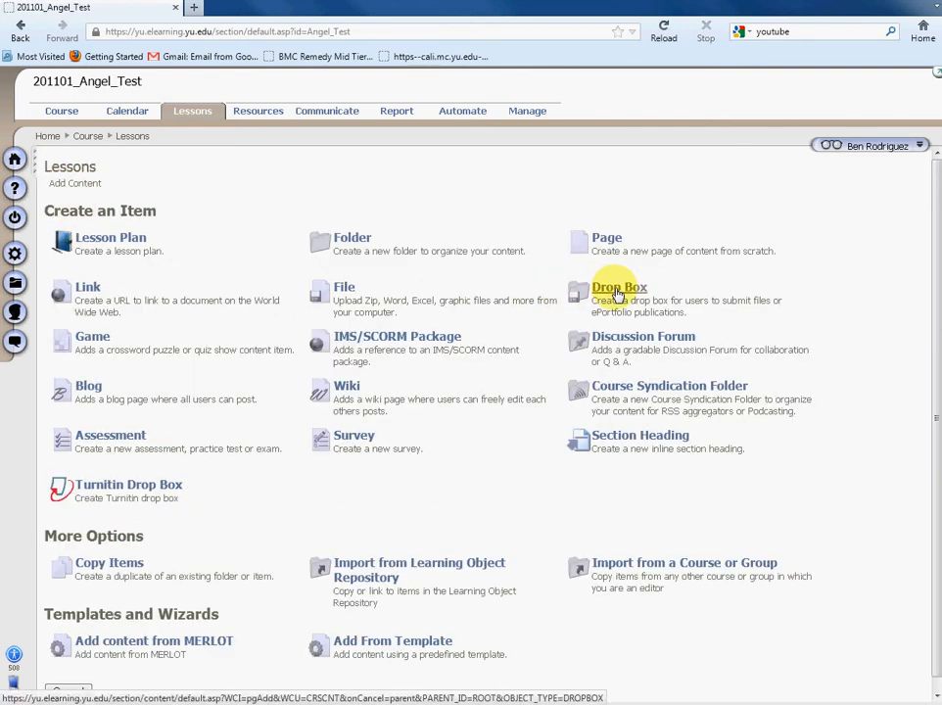
Step: Start a new Drop Box titled 'DROPBOX' with subtitle 'YOUR FINAL PAPER'
click(619, 286)
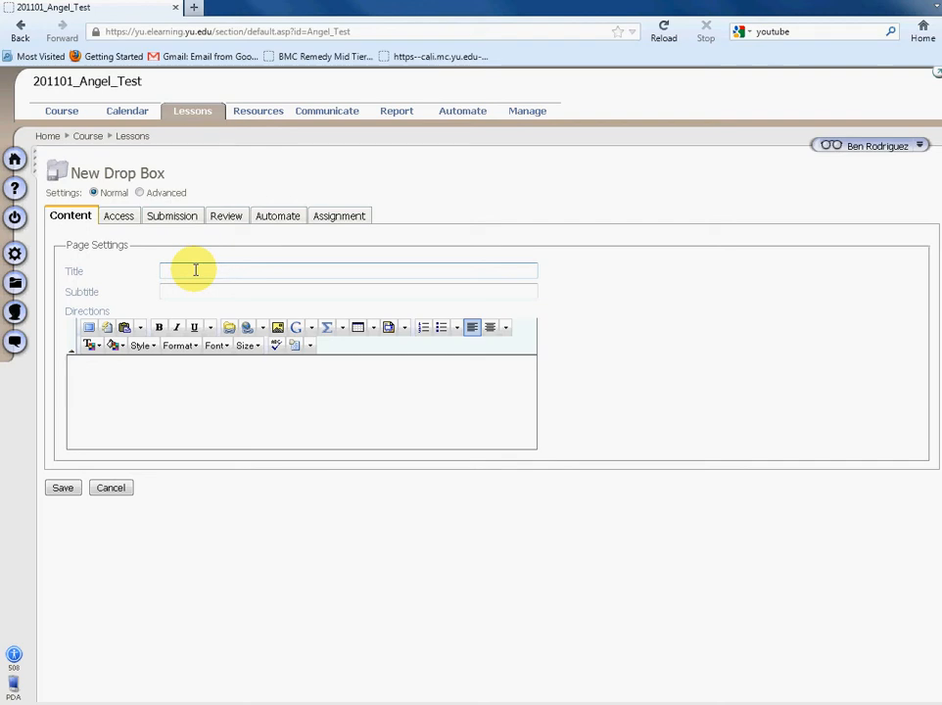
text(dROPBOX)
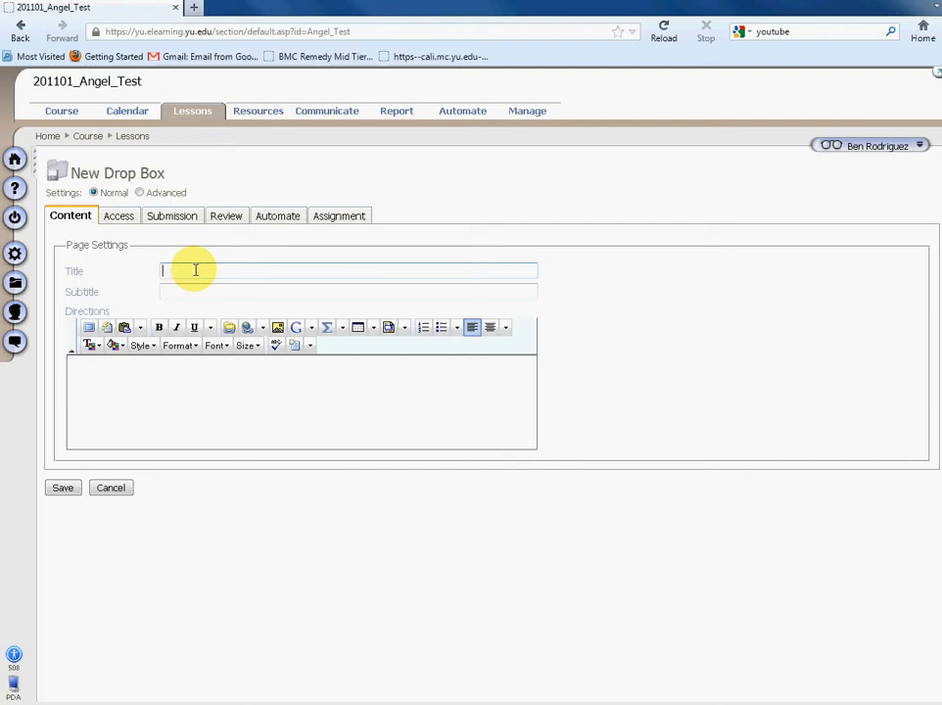
text(DROPBOX)
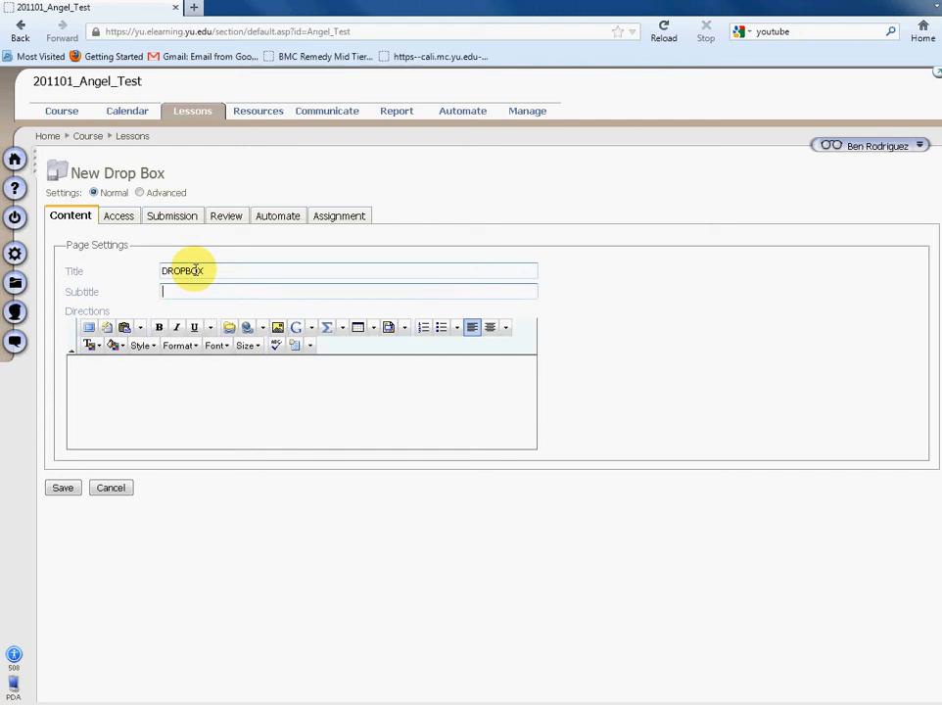
text(YOUR FINAL PAP)
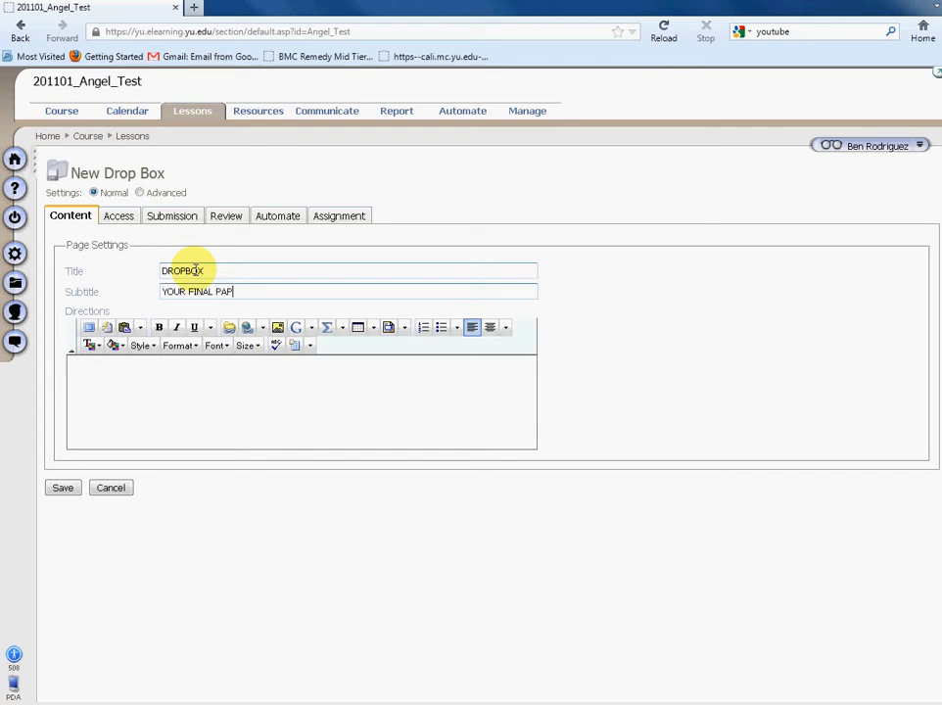
text(ER)
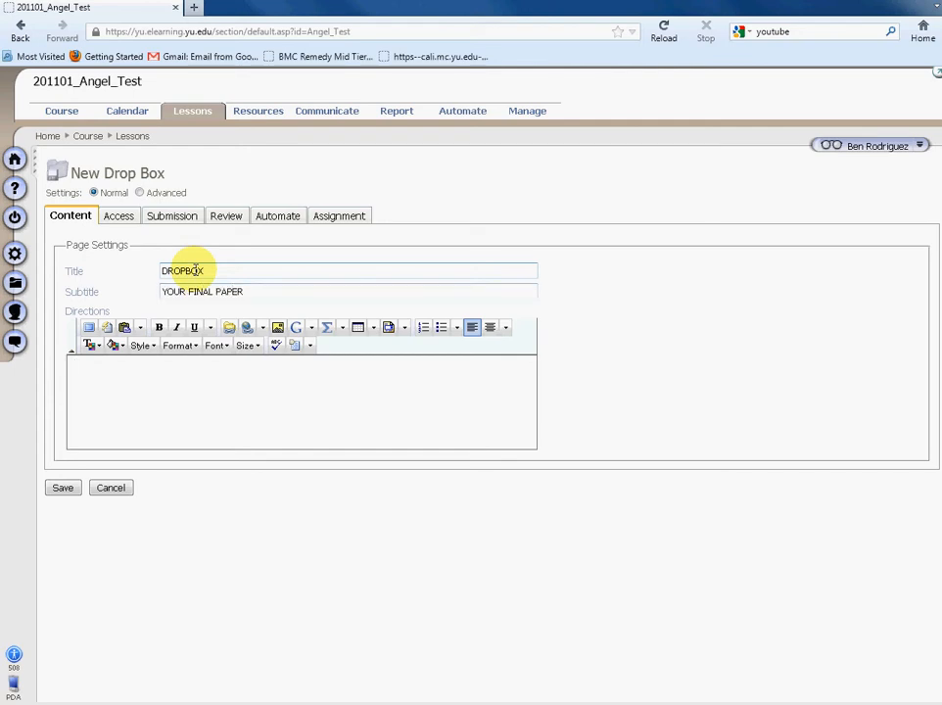
Step: Enter the directions 'PLEASE SUBMIT YOUR FINAL PAPER HERE....'
text(PLEASE SUB)
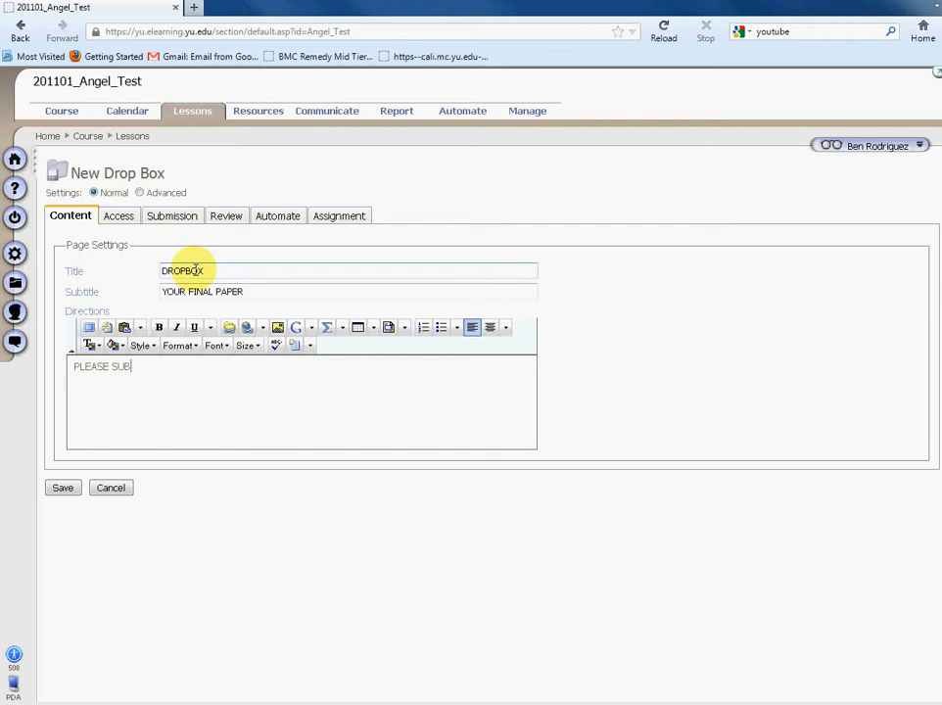
text(MIT YOU)
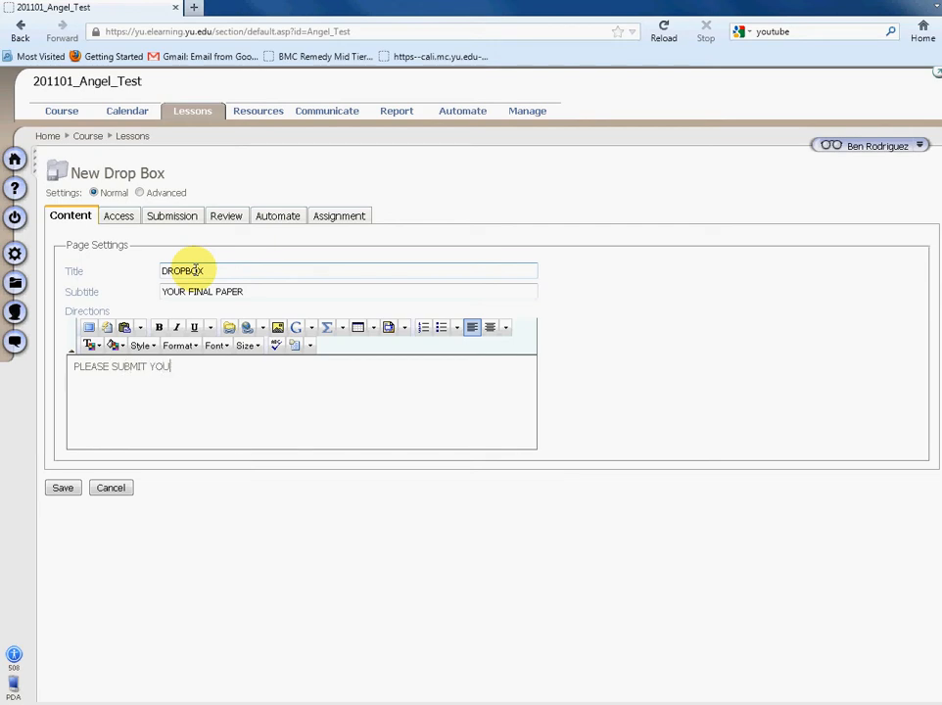
text(R FINAL PAPER)
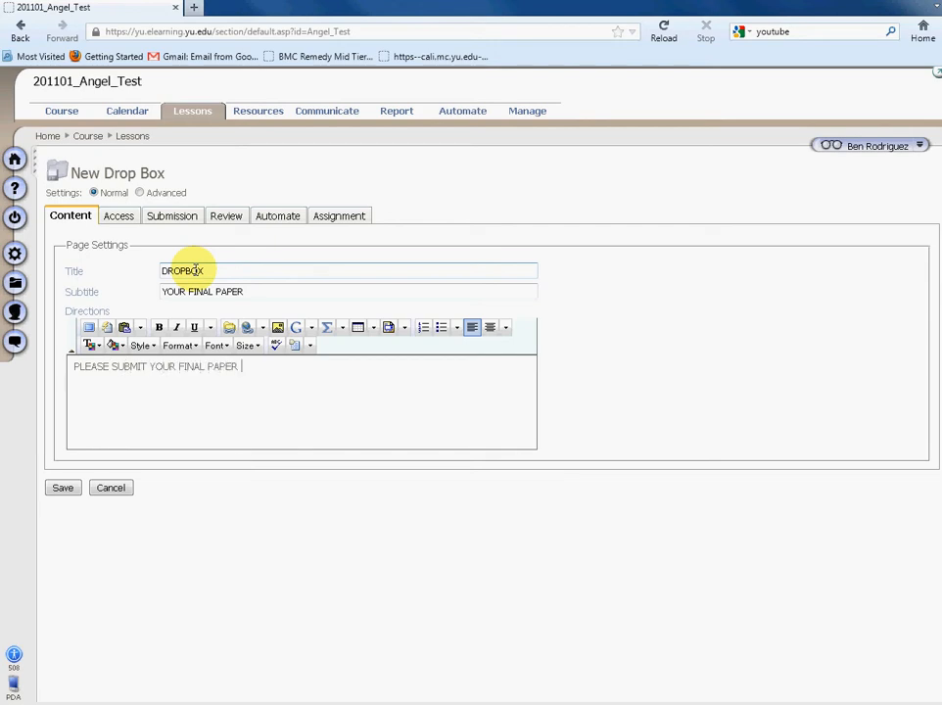
text(HERE....)
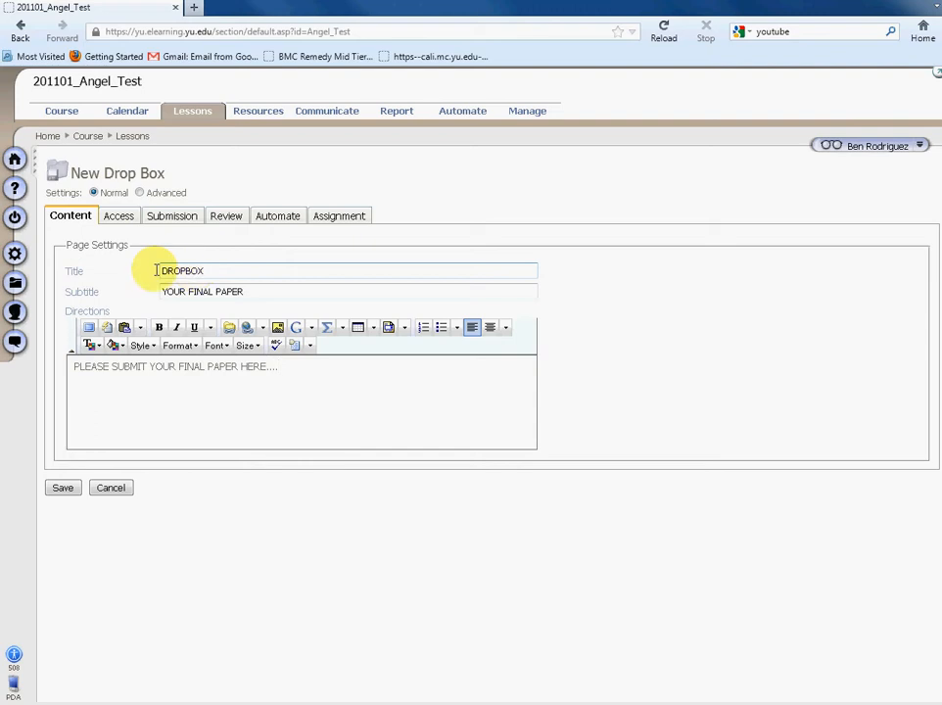
Step: In Access settings, make the drop box viewable by Students with user tracking set to Students Only
click(117, 216)
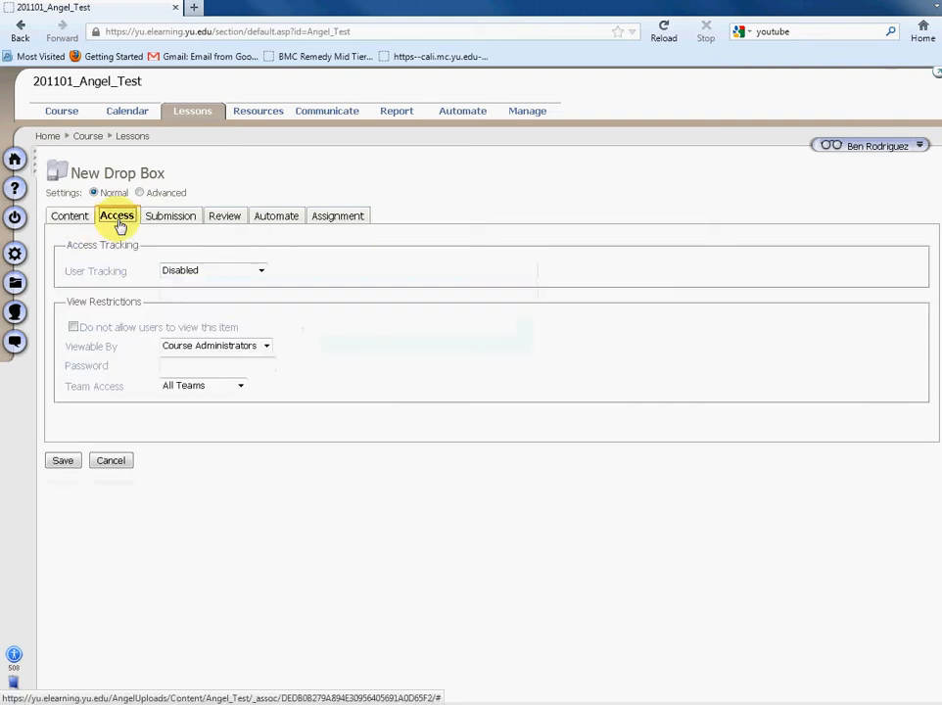
mouse_move(141, 345)
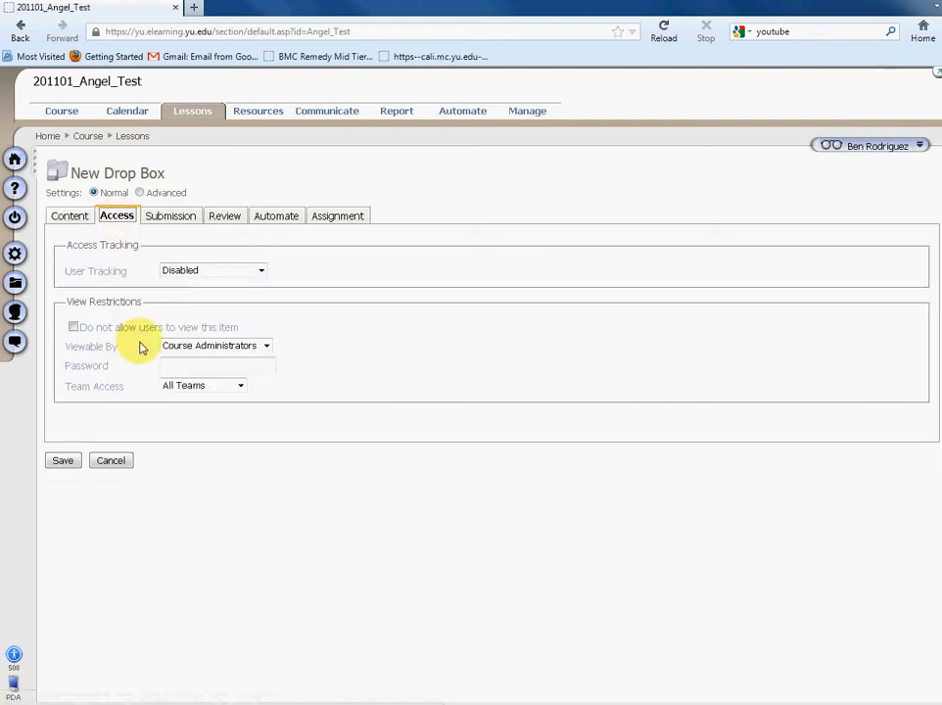
mouse_move(200, 347)
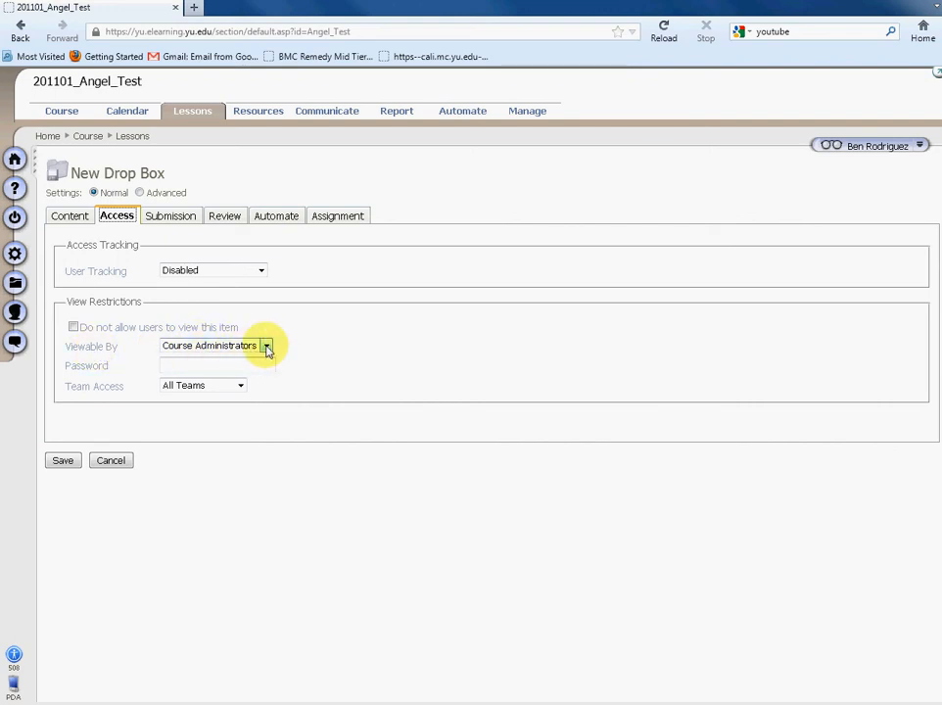
click(267, 345)
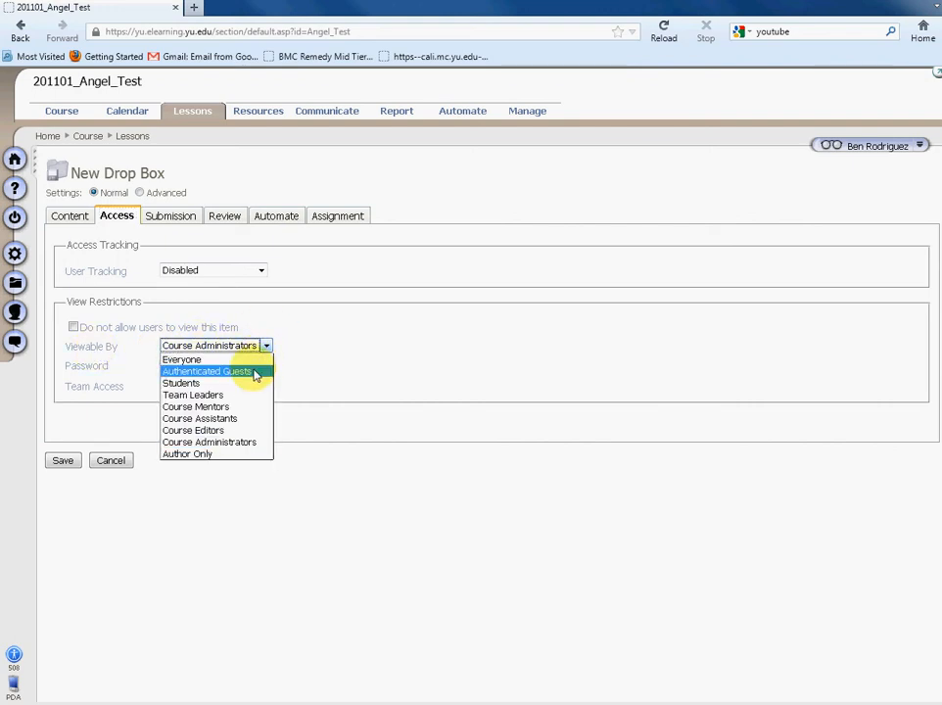
click(180, 382)
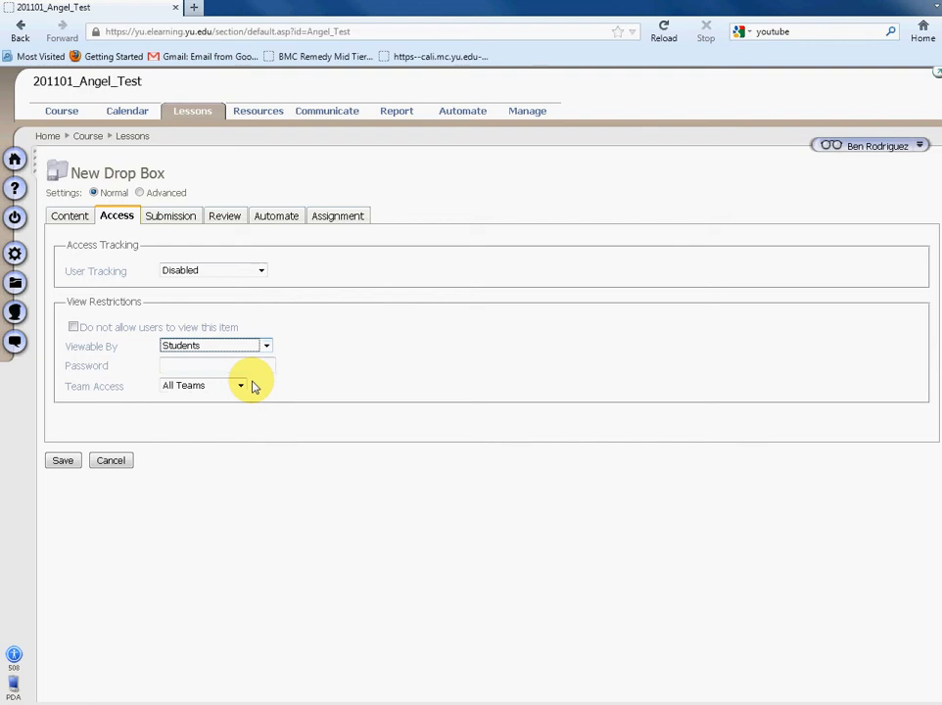
mouse_move(239, 274)
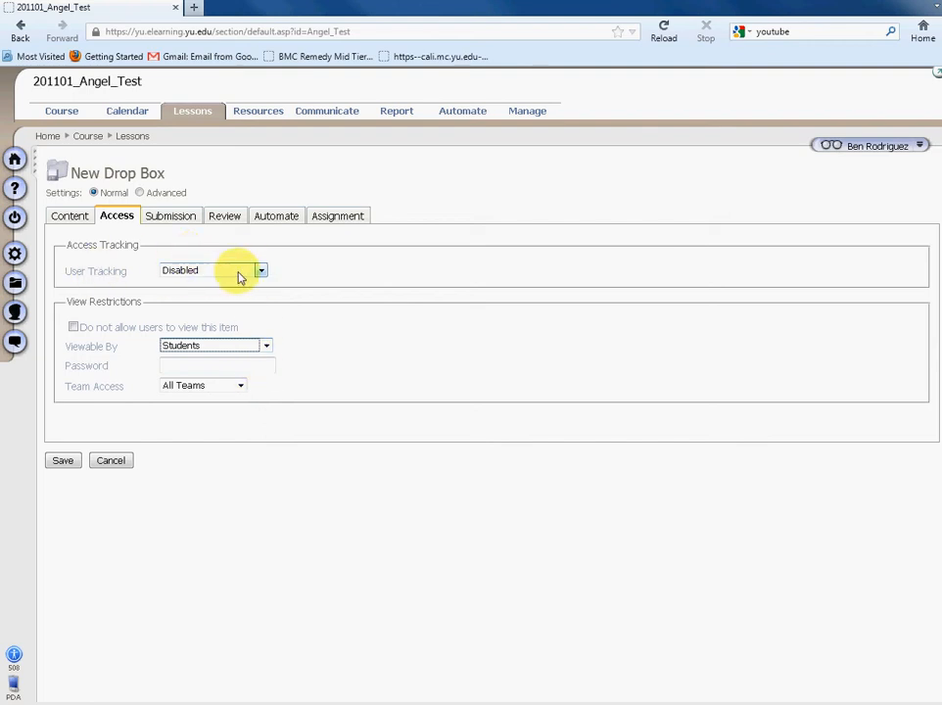
click(260, 270)
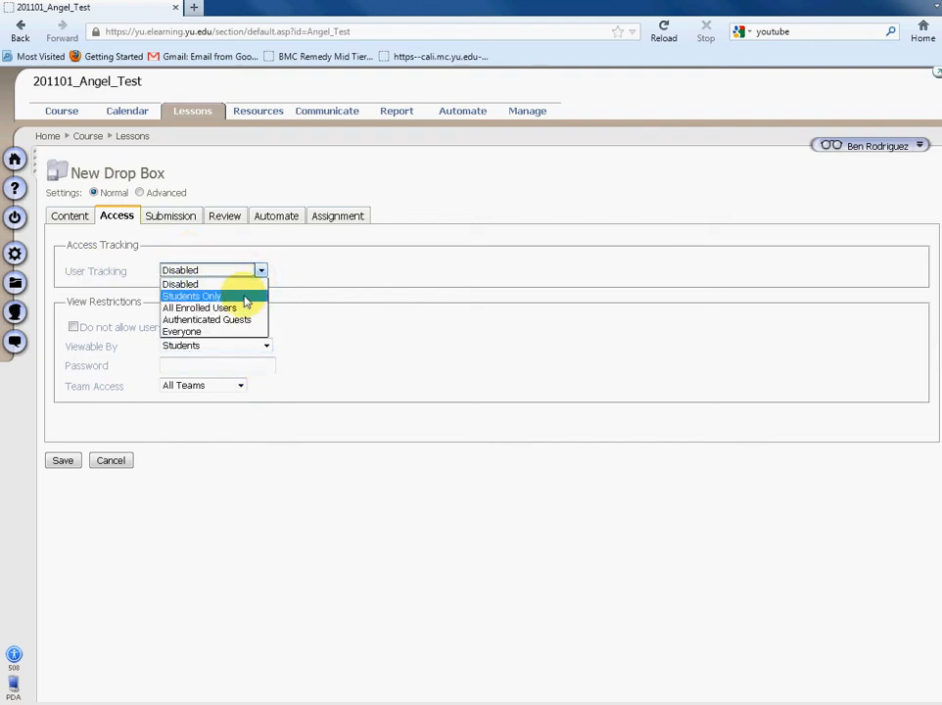
click(192, 296)
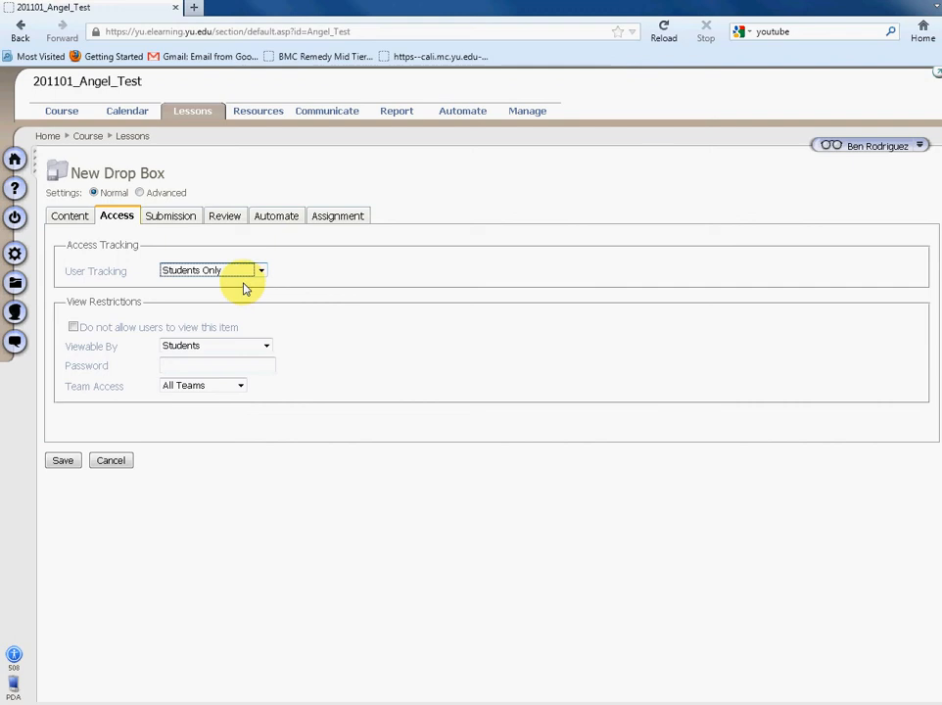
mouse_move(127, 278)
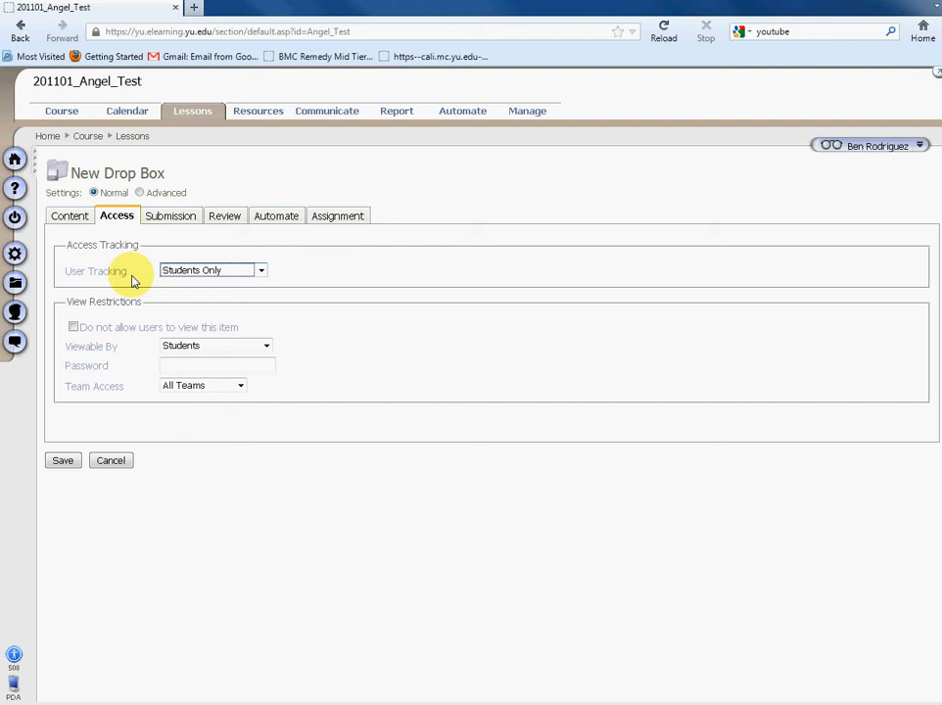
click(172, 215)
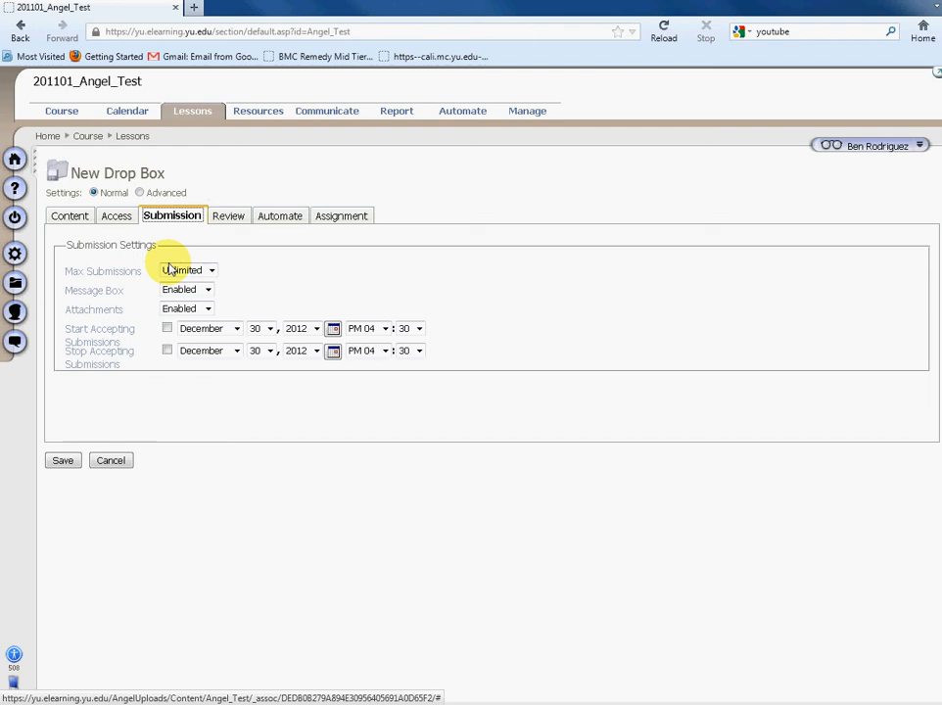
mouse_move(78, 282)
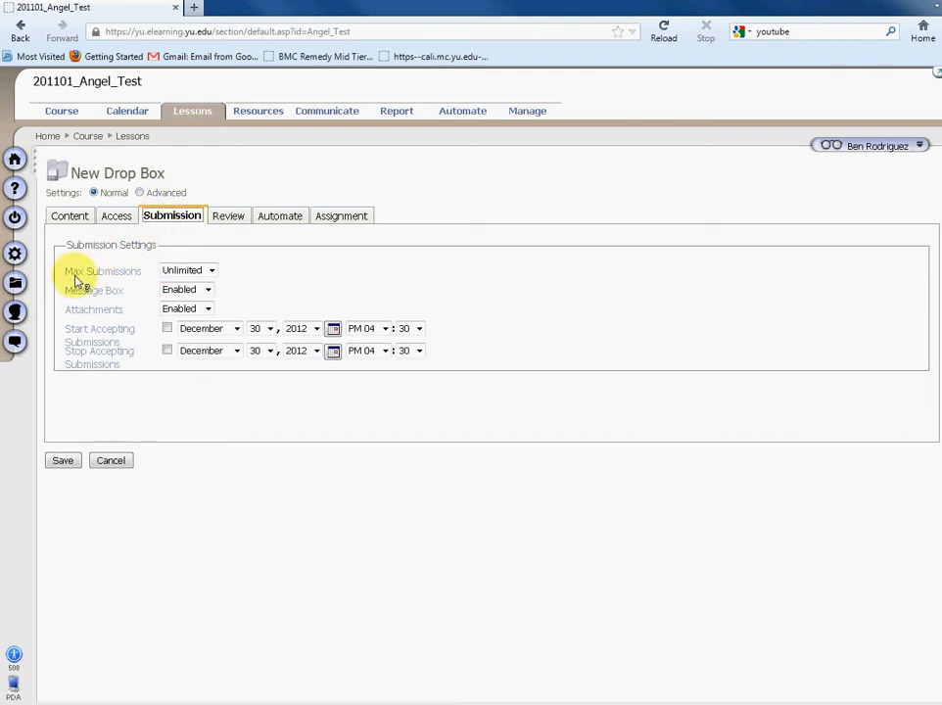
Step: Leave Max Submissions at Unlimited and move on to the Review settings
click(212, 270)
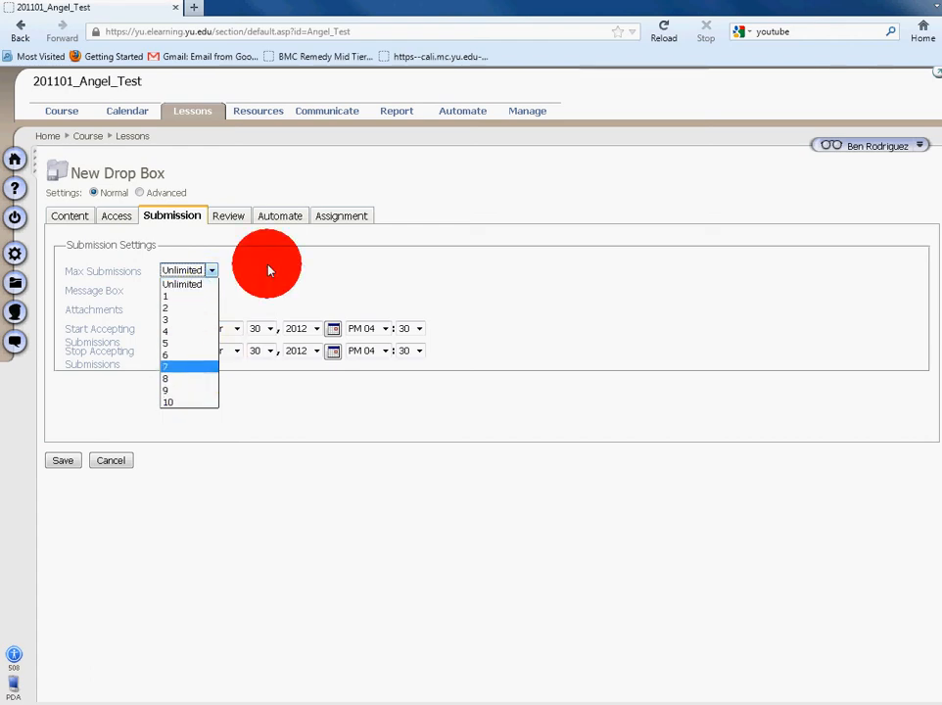
click(180, 284)
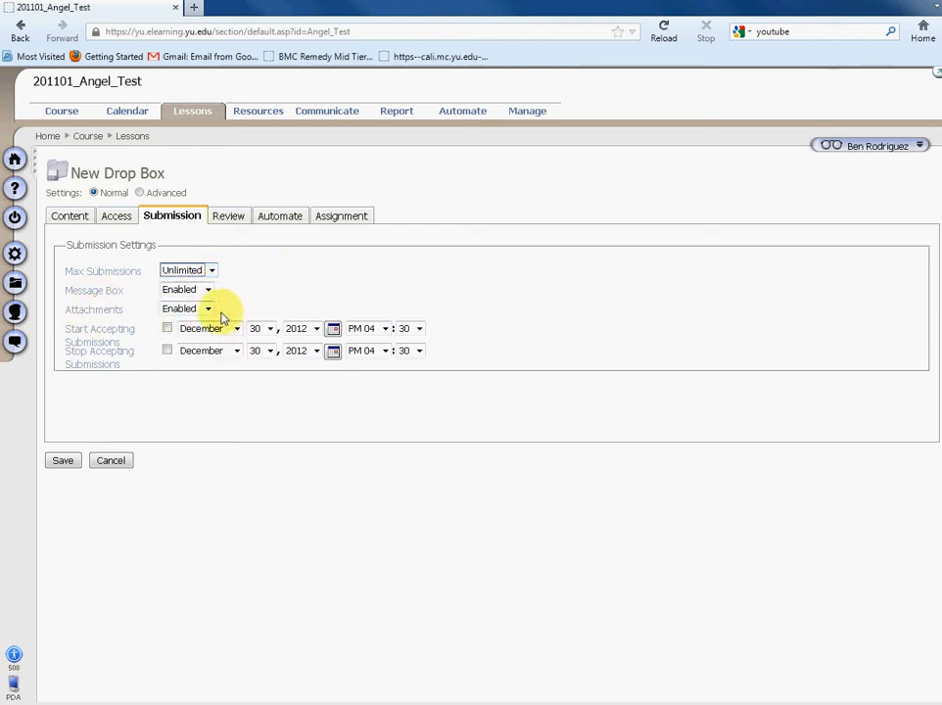
mouse_move(115, 294)
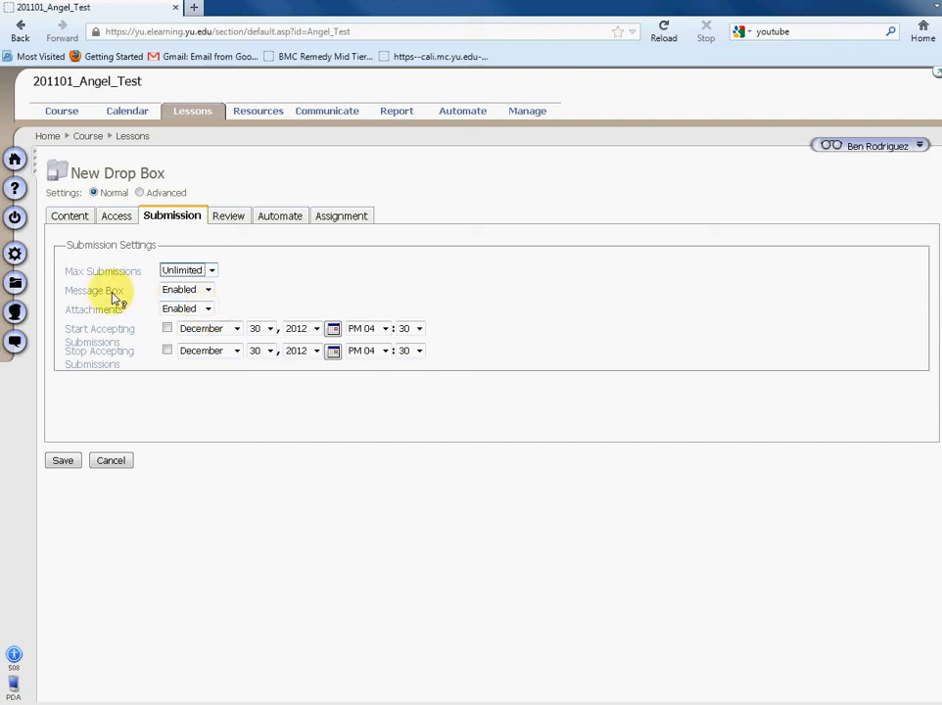
mouse_move(188, 290)
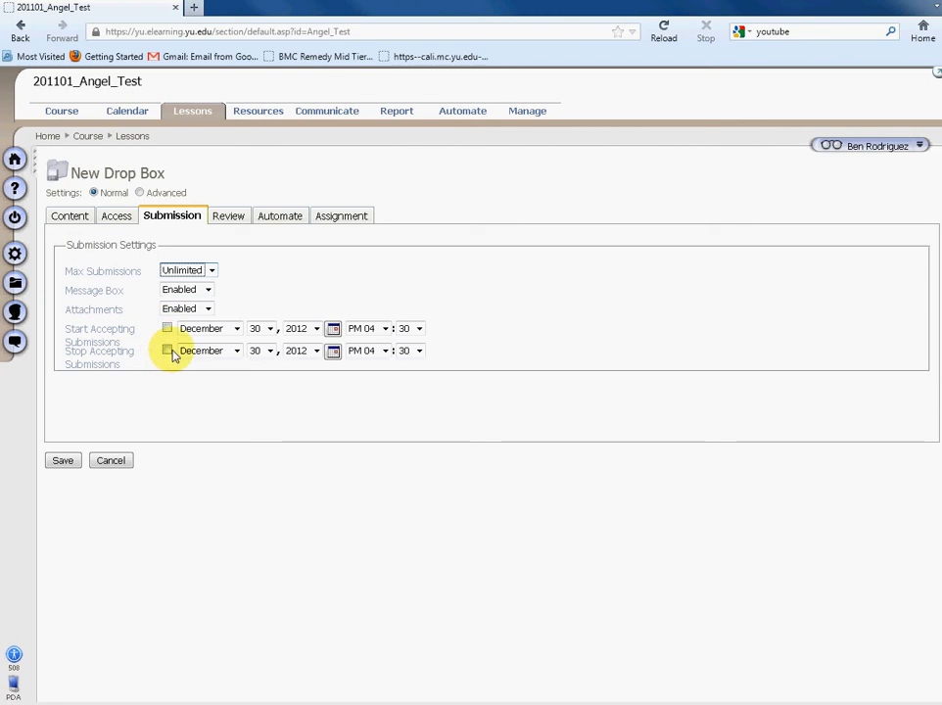
click(223, 215)
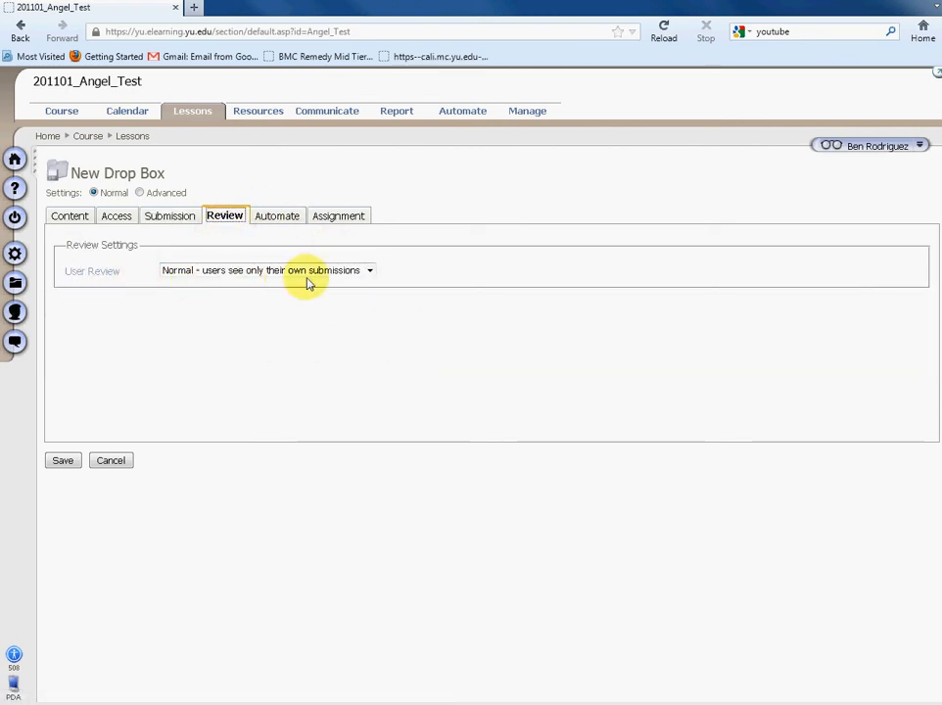
mouse_move(282, 275)
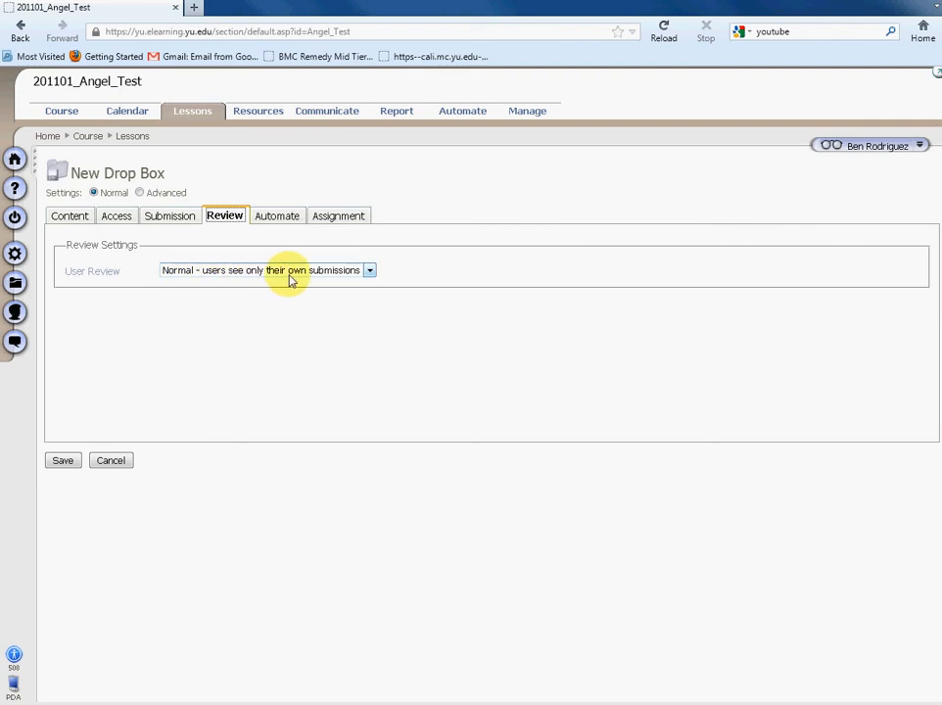
click(368, 271)
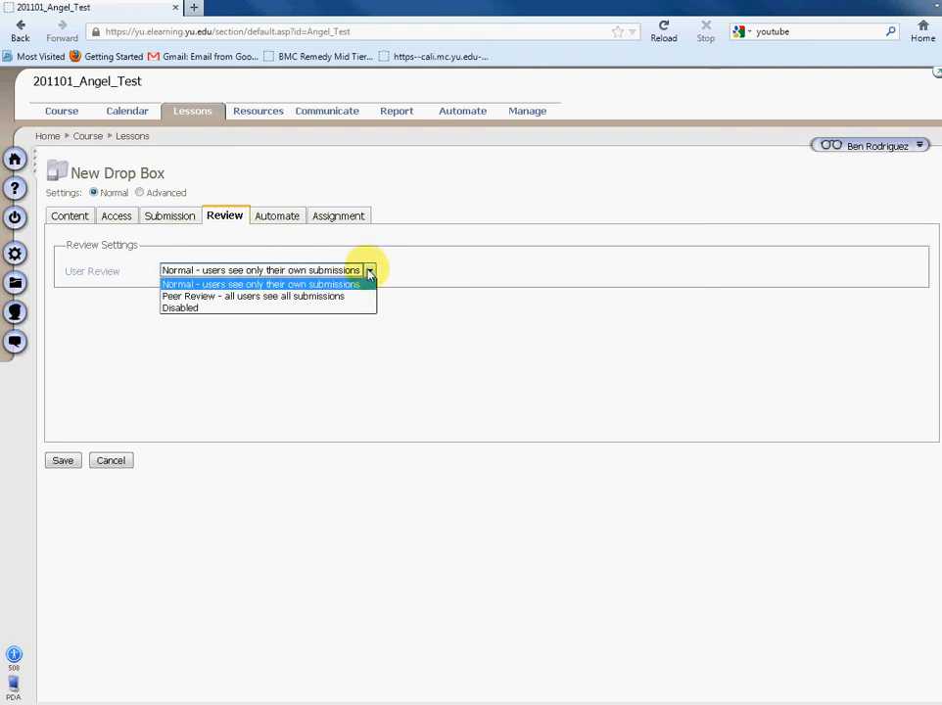
click(254, 296)
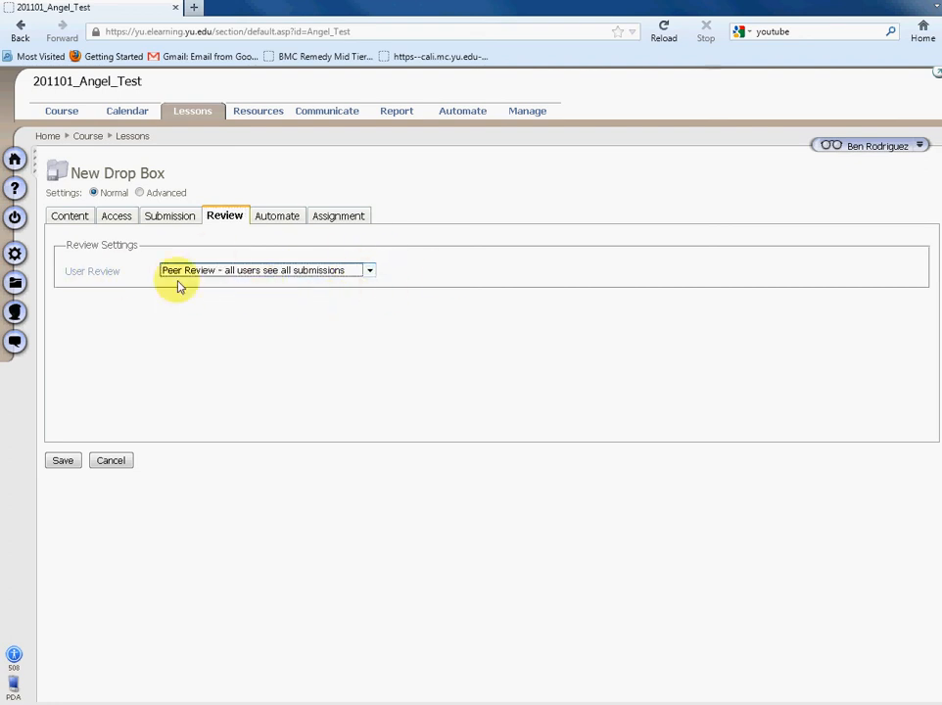
mouse_move(294, 290)
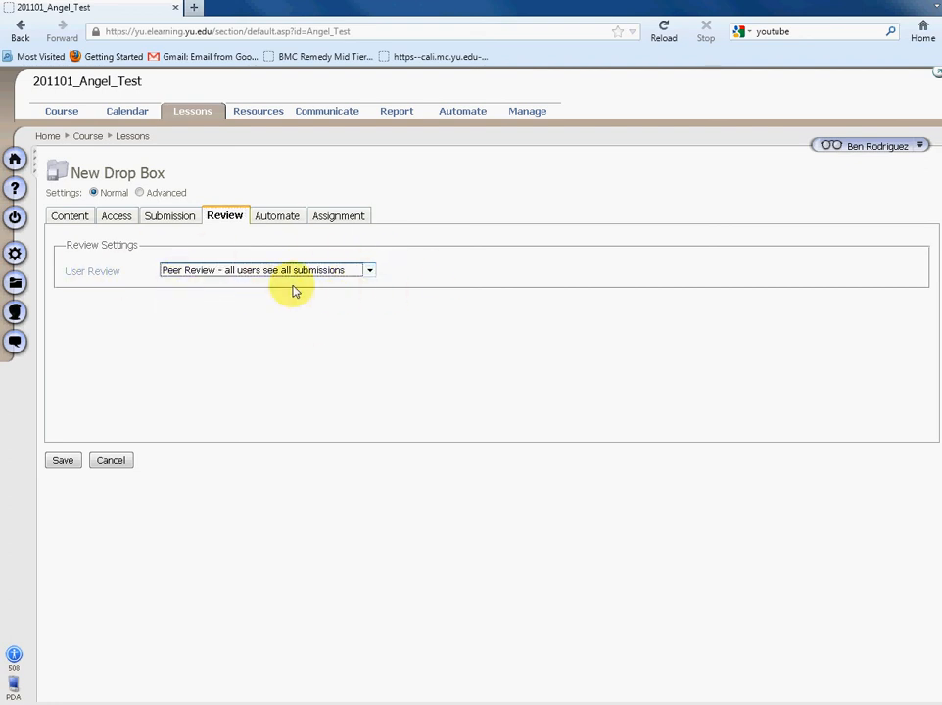
click(369, 270)
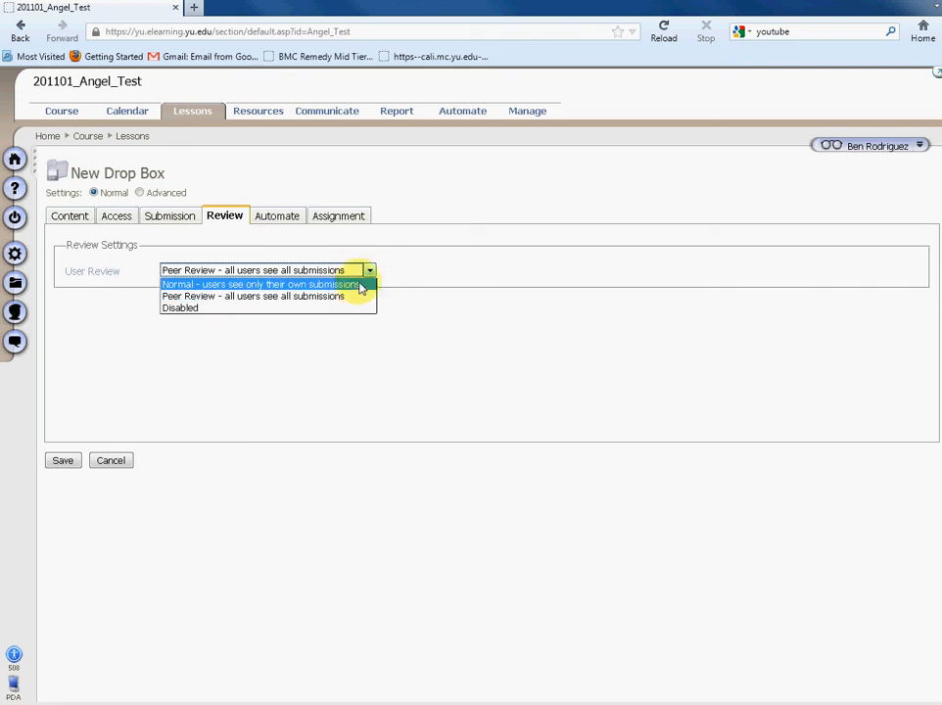
click(263, 284)
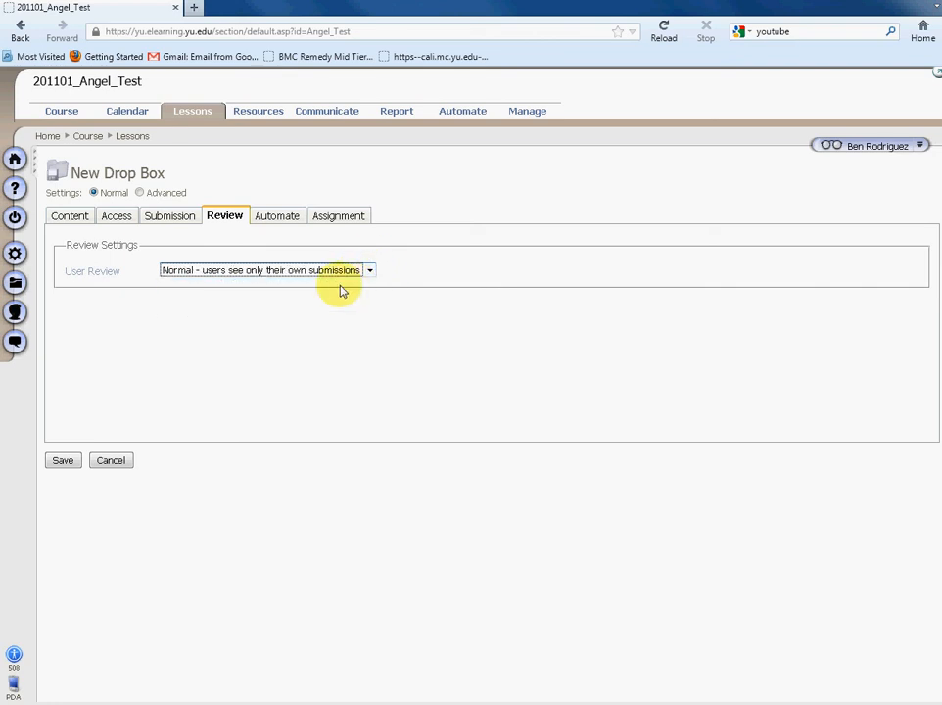
mouse_move(357, 258)
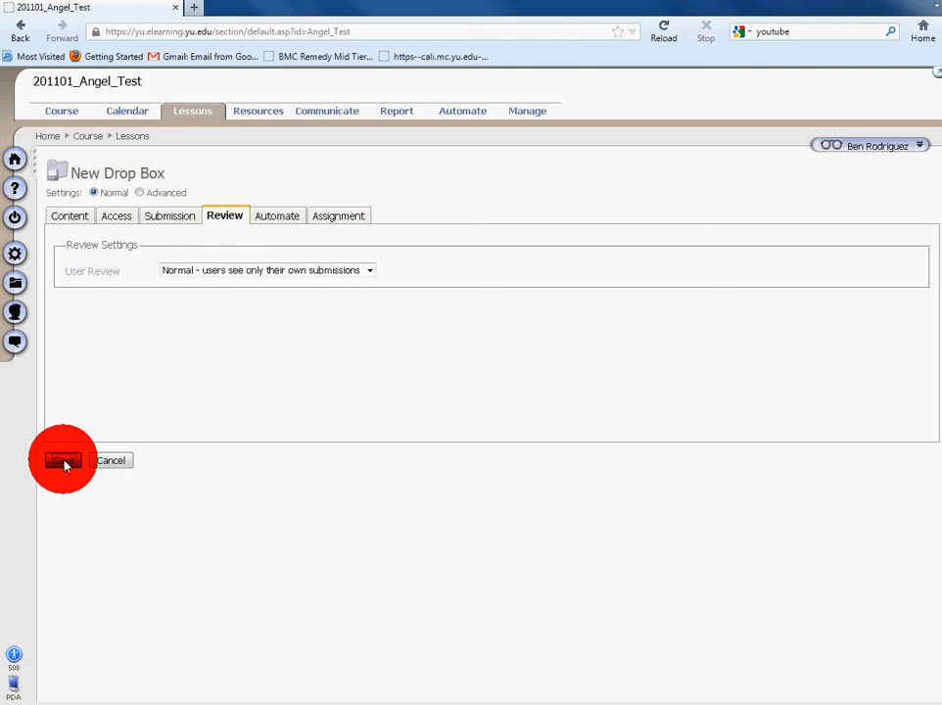
Step: Save the new drop box so DROPBOX appears in the Lessons list
click(63, 460)
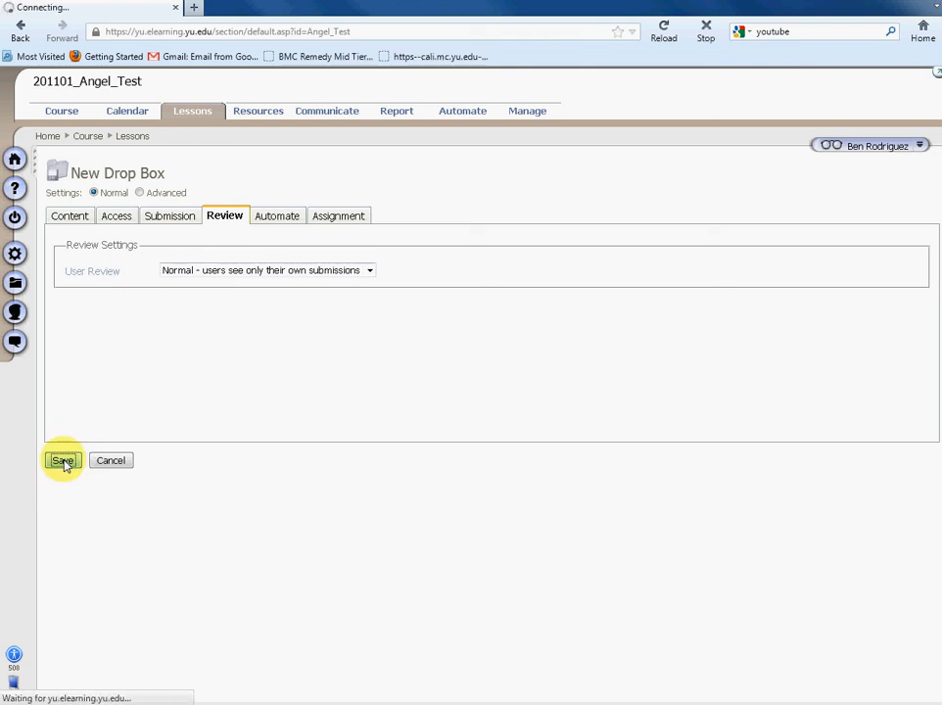
click(62, 460)
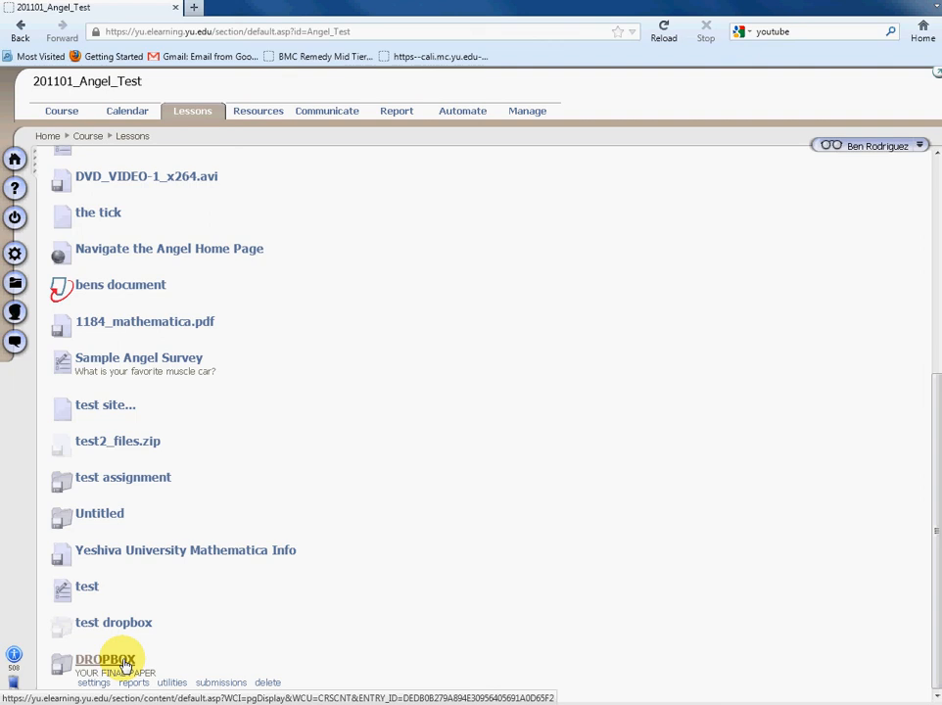
mouse_move(194, 666)
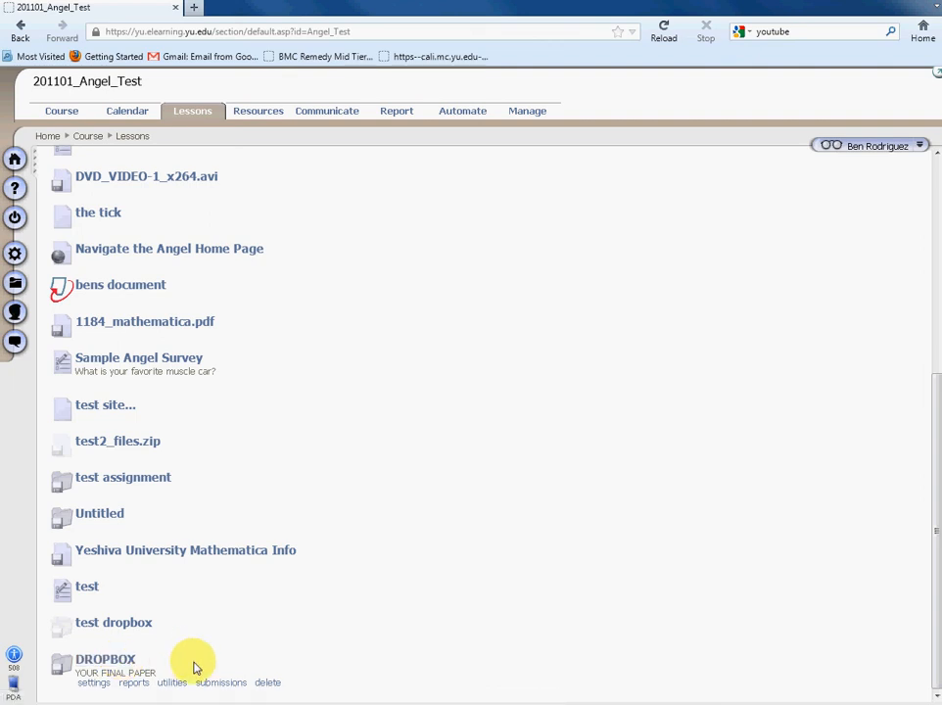